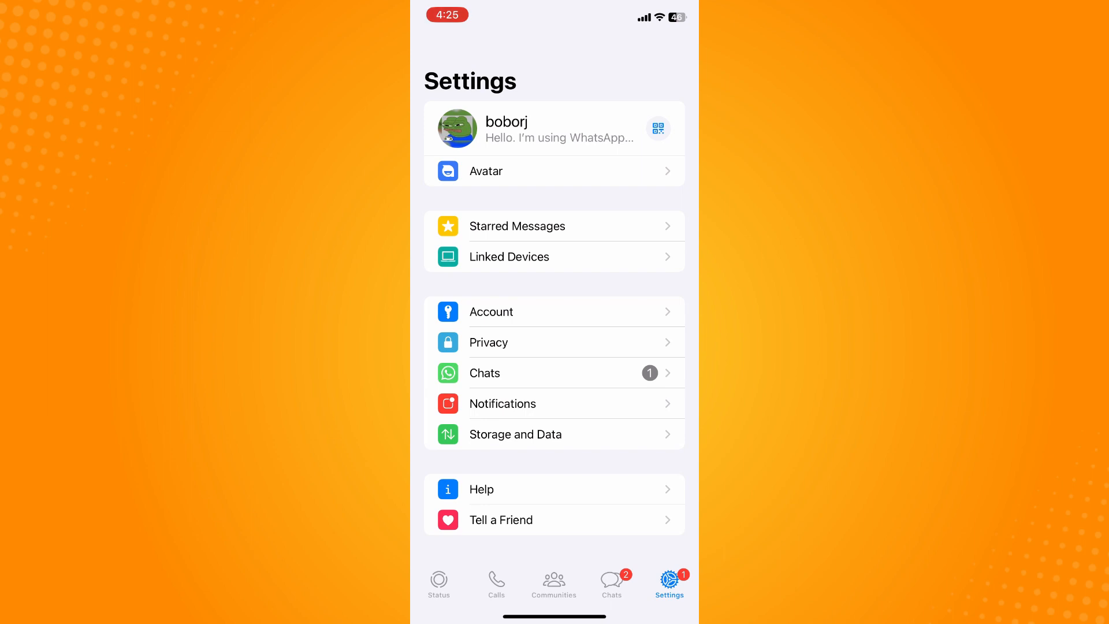
Go to the Privacy settings from the Settings overview
left_click(488, 342)
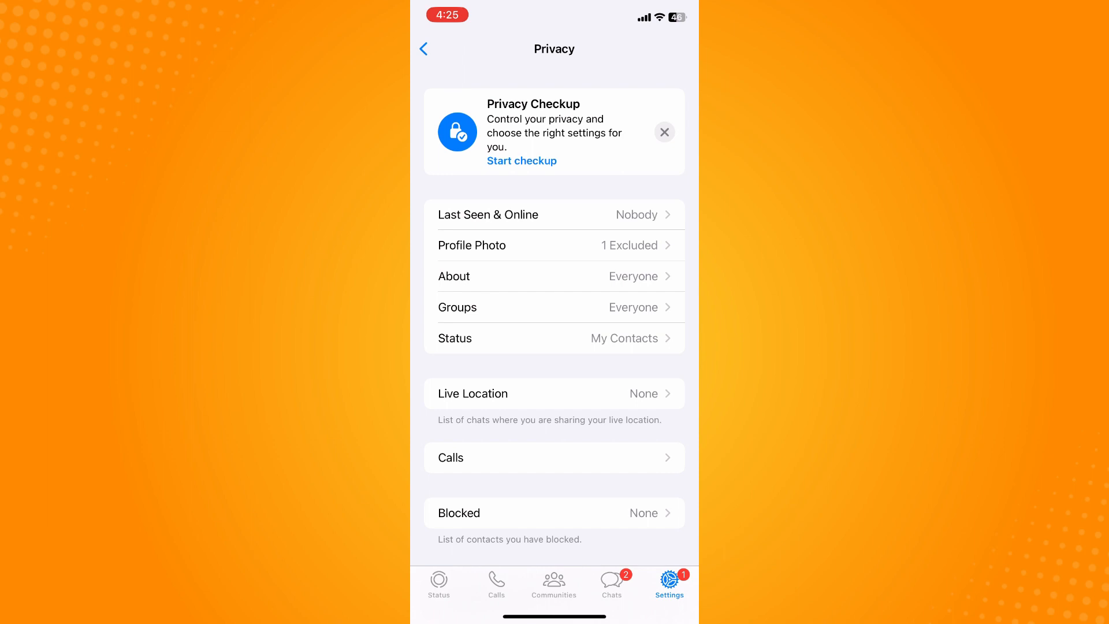
Switch the Read Receipts toggle off, then return to the Chats list
scroll("down", 3)
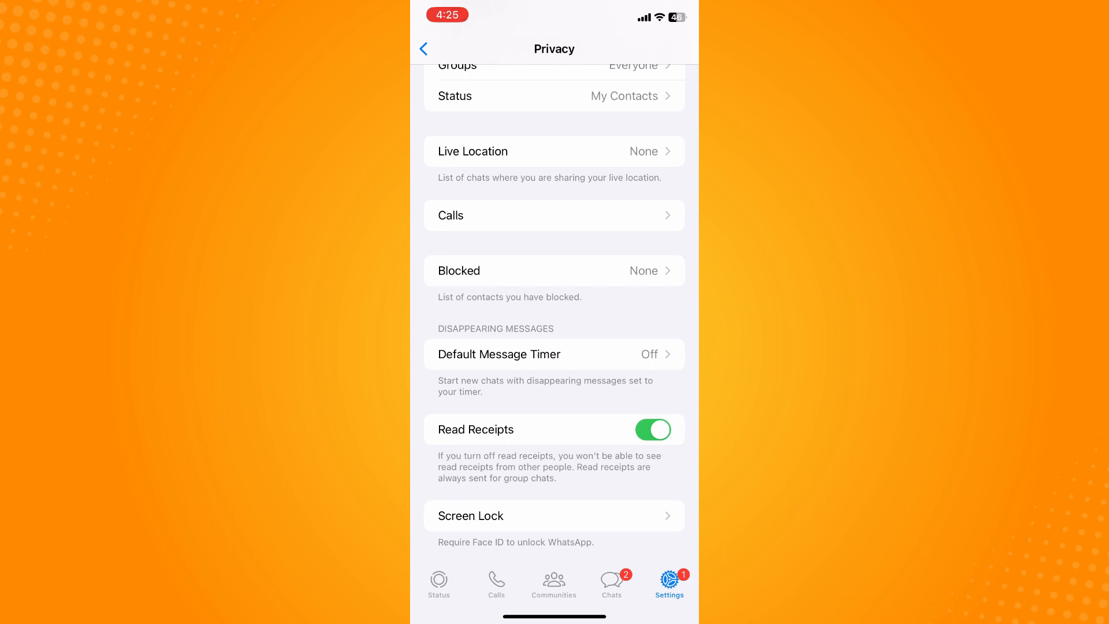
left_click(651, 430)
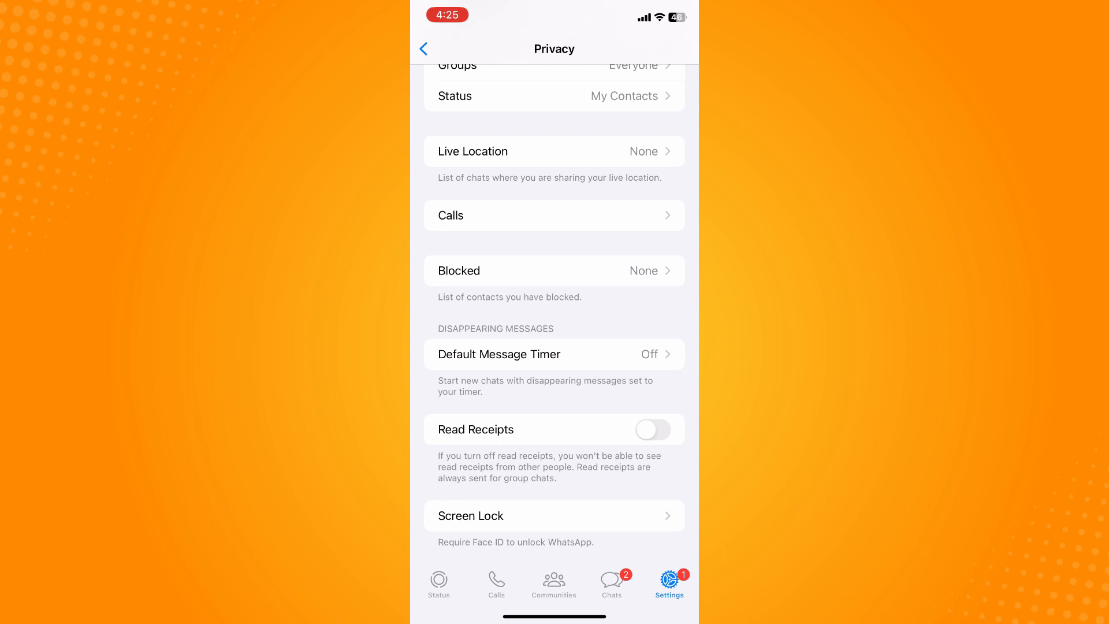
left_click(611, 580)
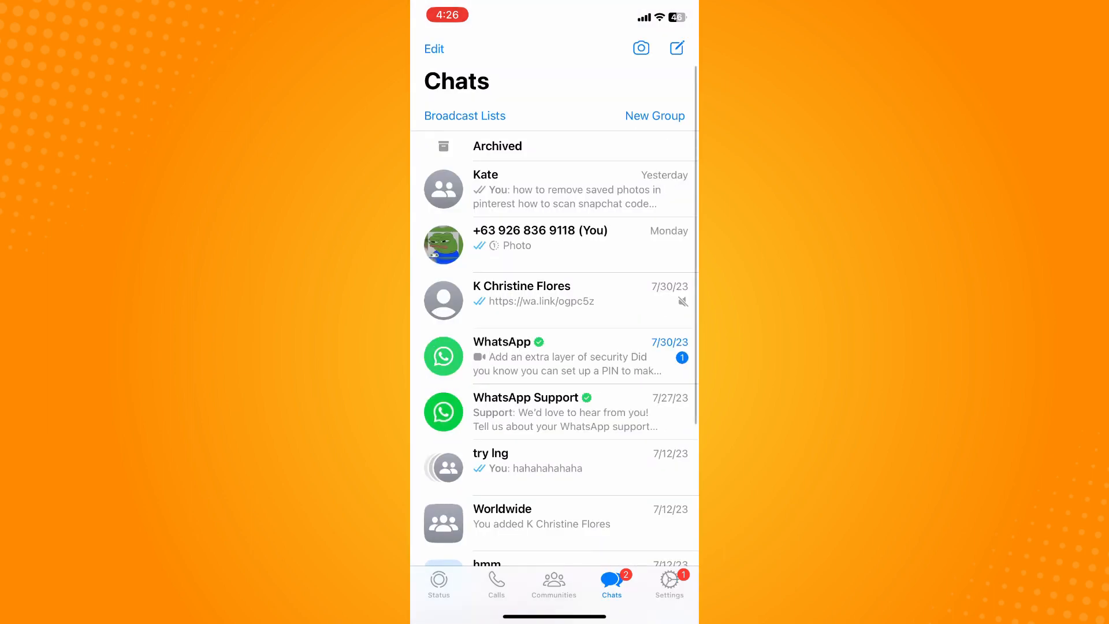